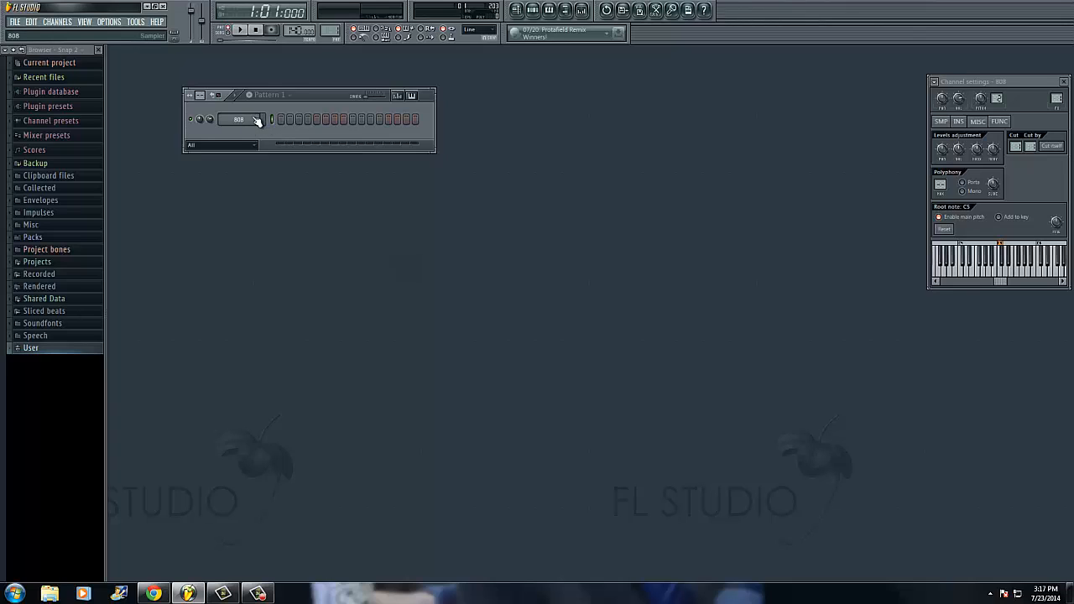
mouse_move(583, 9)
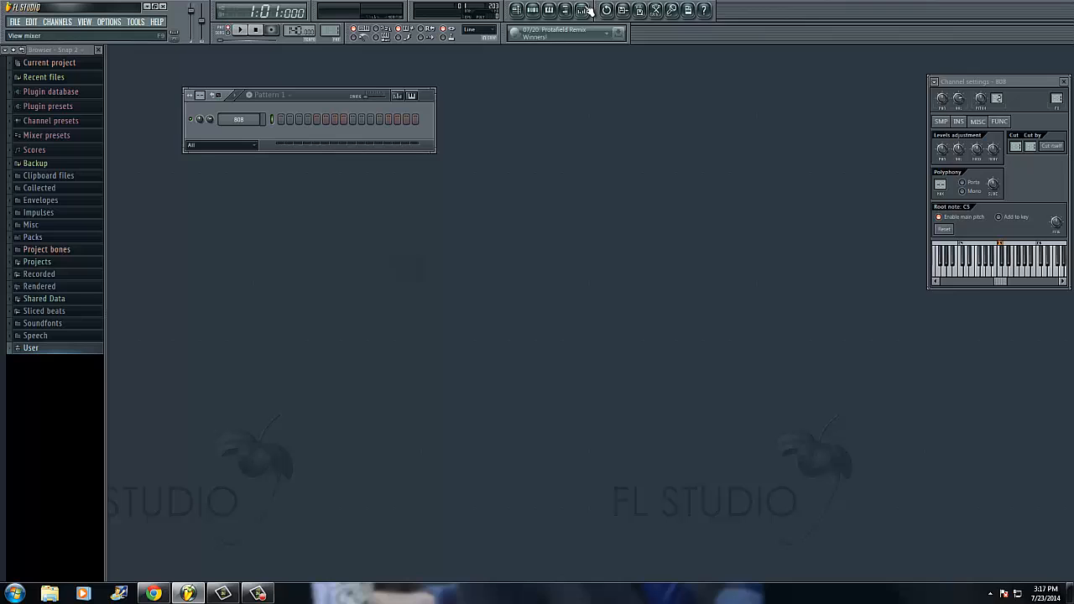
Step: Link the 808 channel to mixer Insert 1, naming the track 808
left_click(582, 10)
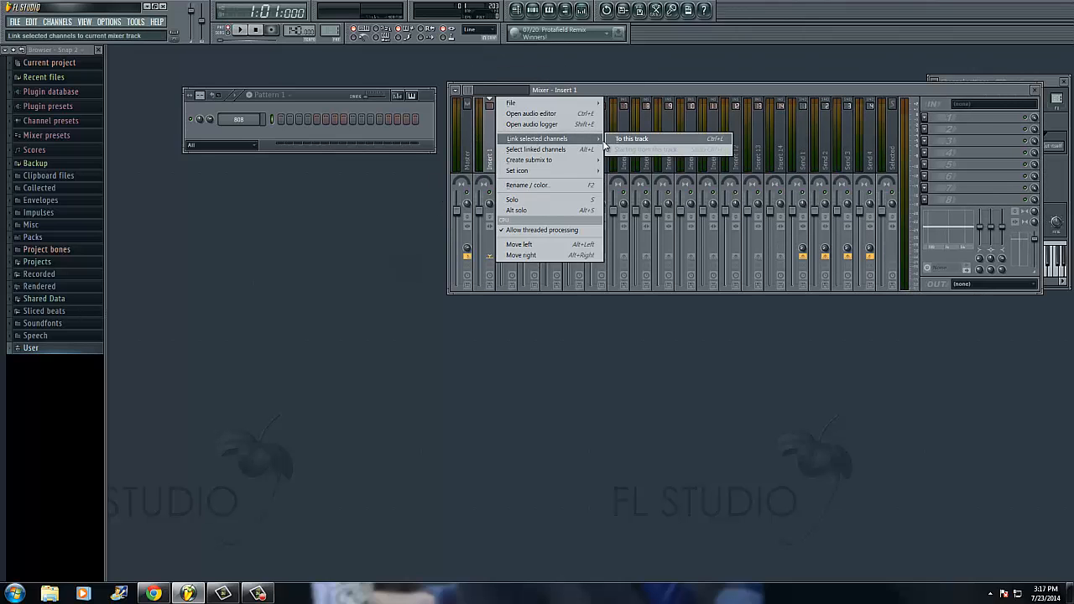
left_click(632, 138)
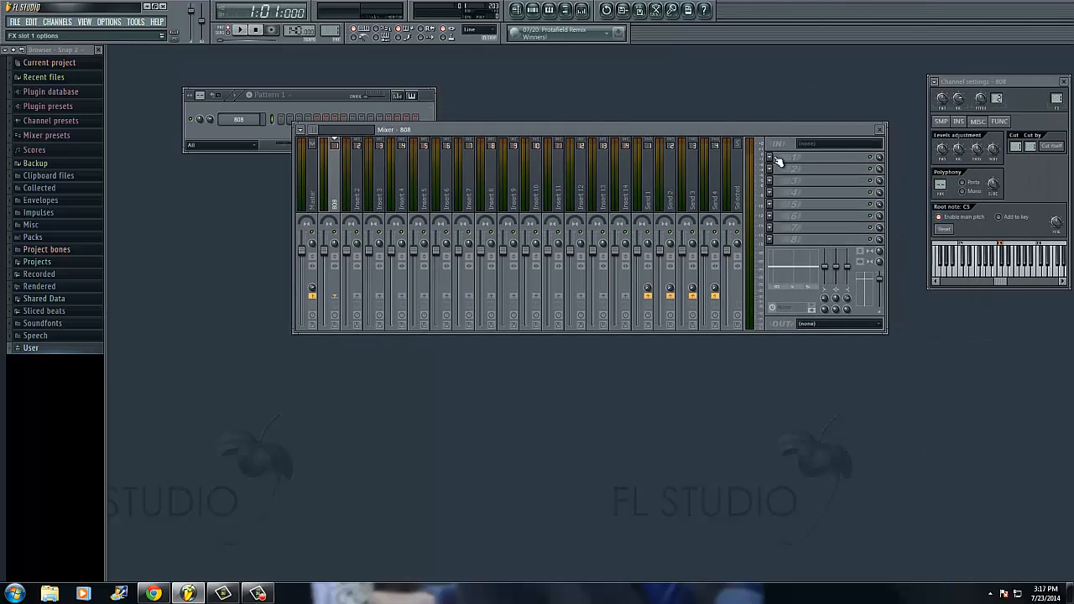
Step: Put Fruity Fast Dist into FX slot 1 of the 808 insert
left_click(771, 157)
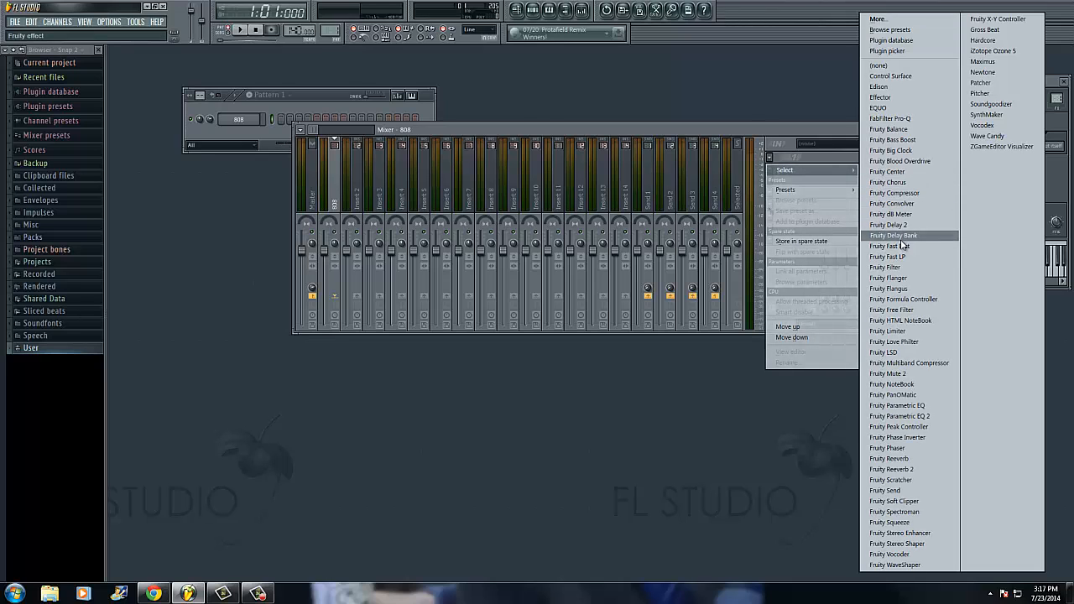
left_click(889, 257)
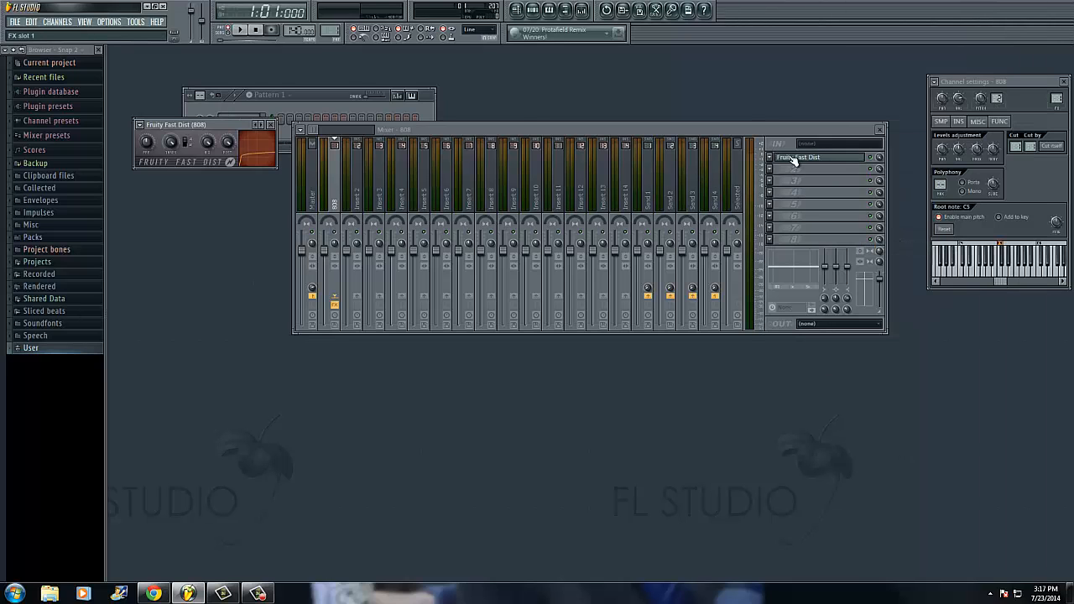
right_click(798, 157)
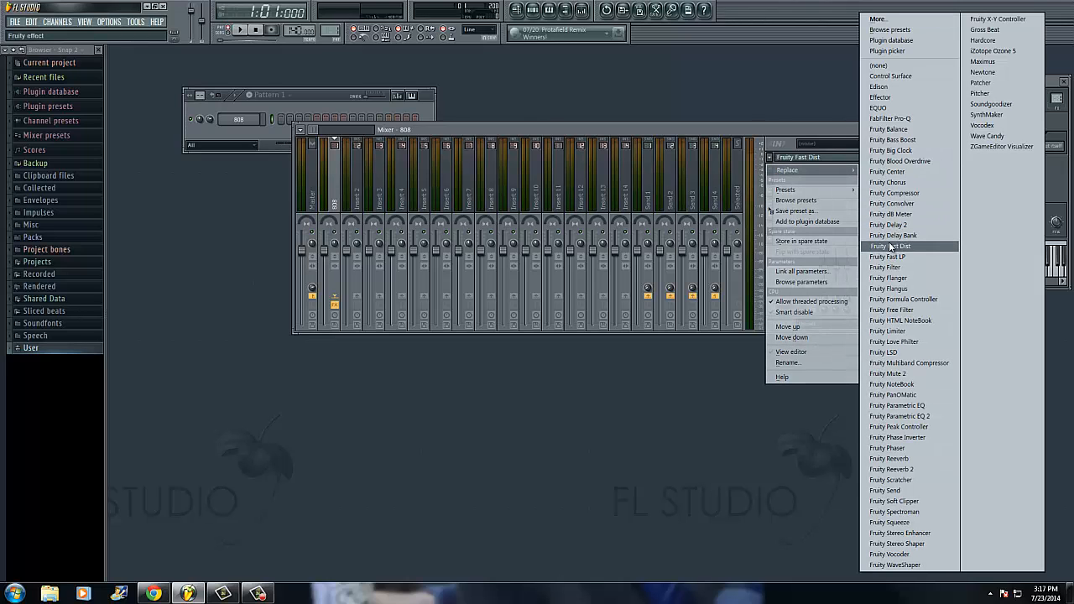
left_click(887, 246)
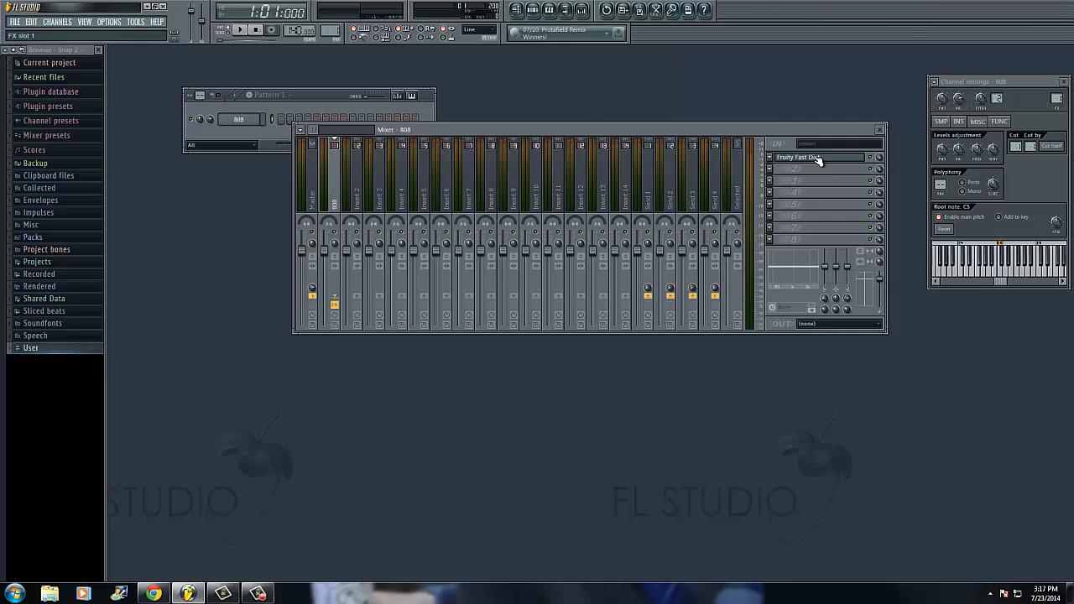
Step: Open the Fruity Fast Dist editor, dial in distortion, and close it
left_click(798, 158)
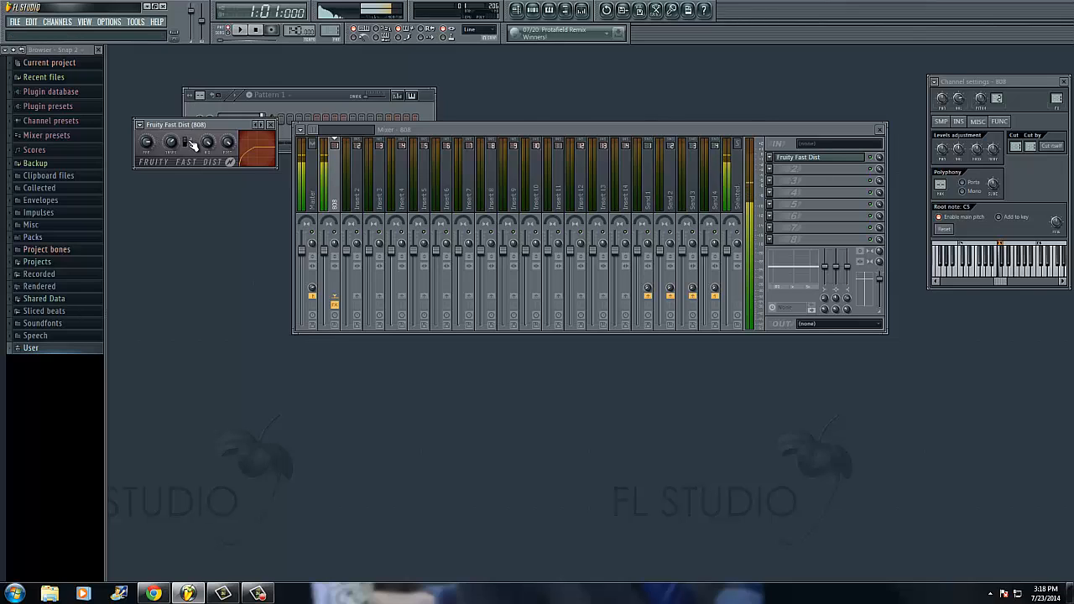
mouse_move(170, 141)
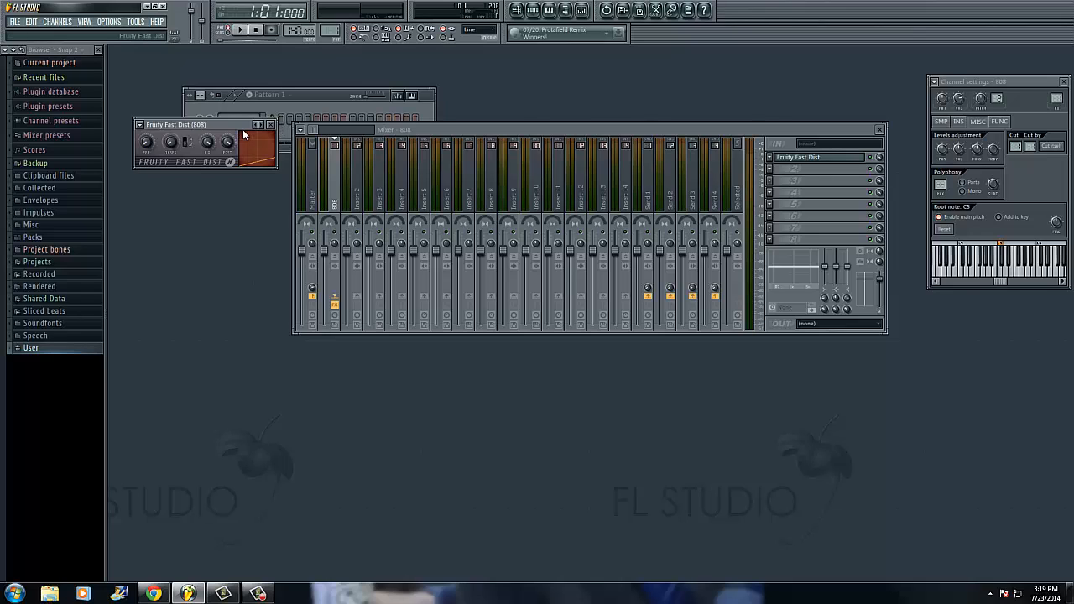
left_click(271, 124)
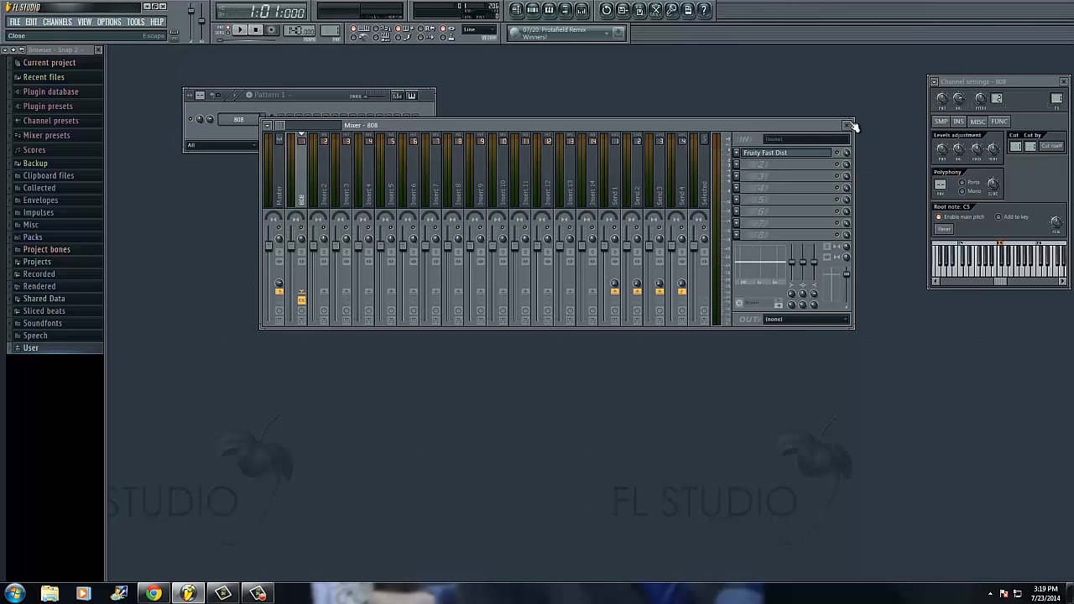
Step: Close the Mixer window
left_click(848, 125)
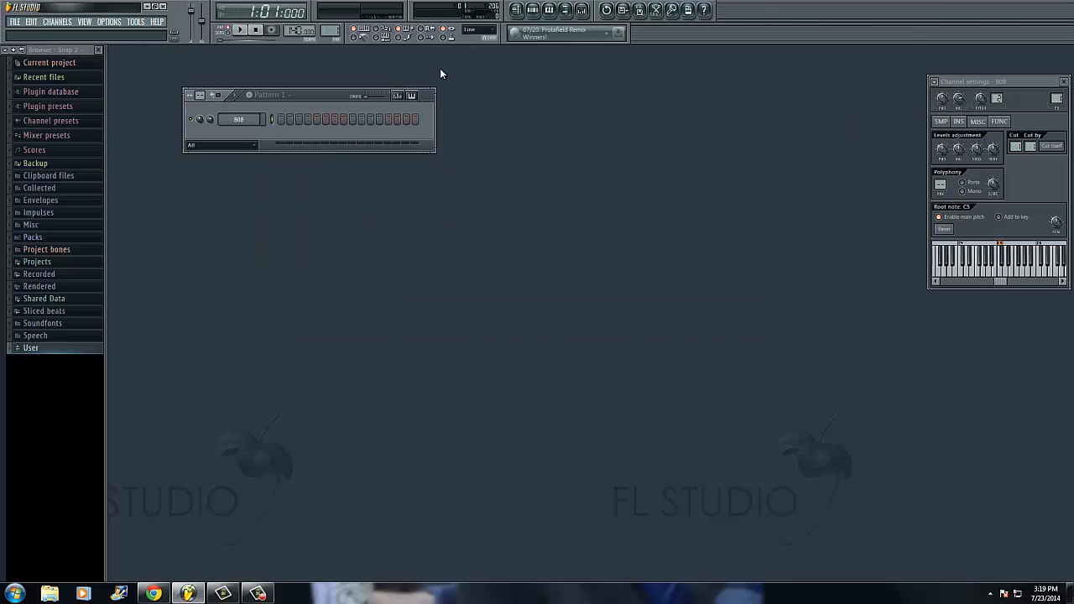